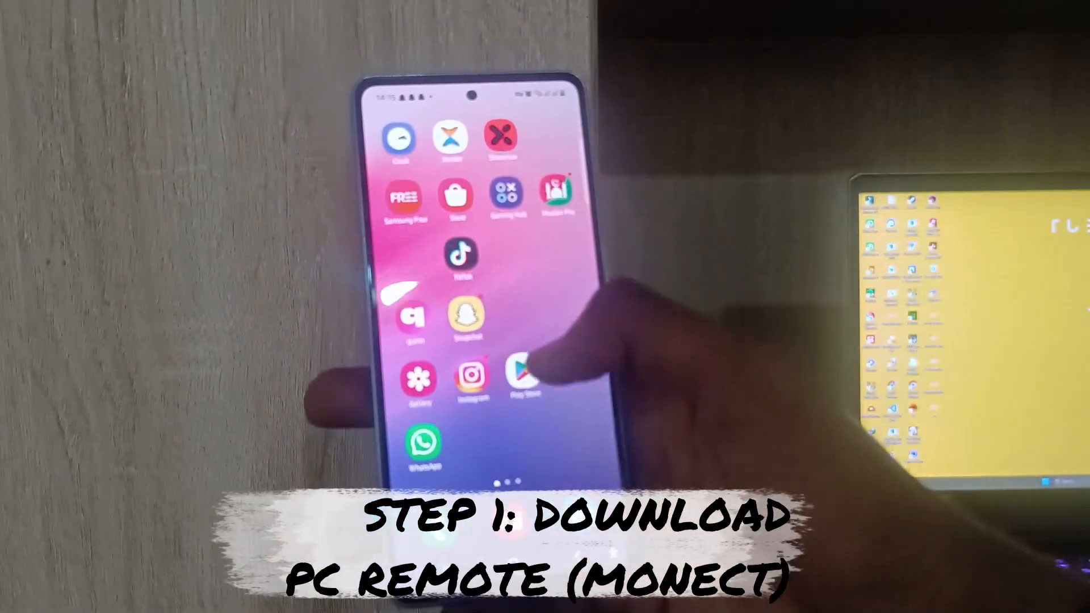
- Search the Play Store for PC Remote by Monect and start installing it
left_click(520, 374)
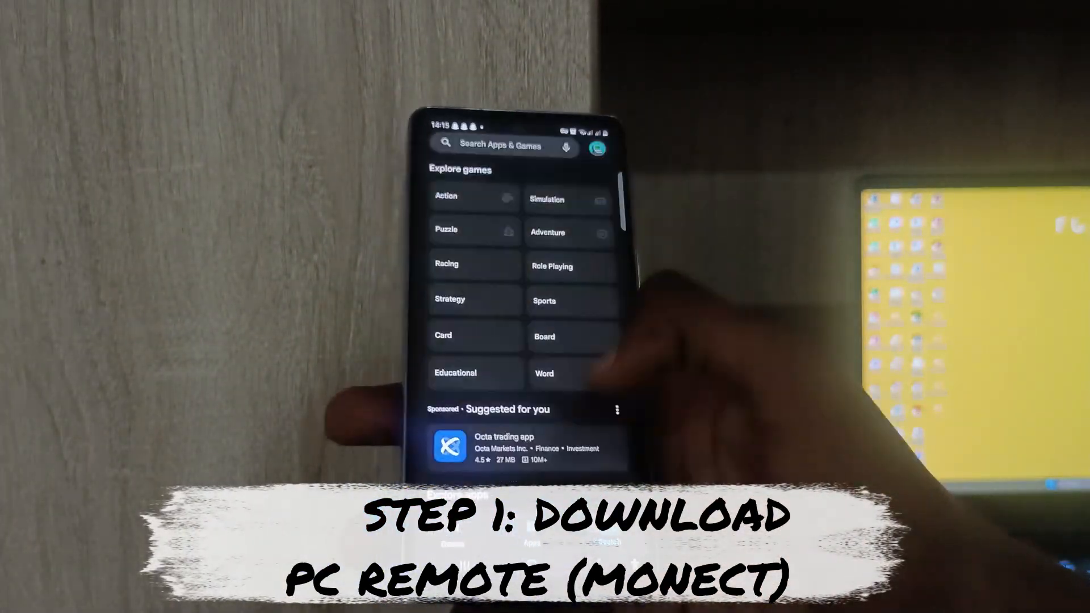
left_click(504, 146)
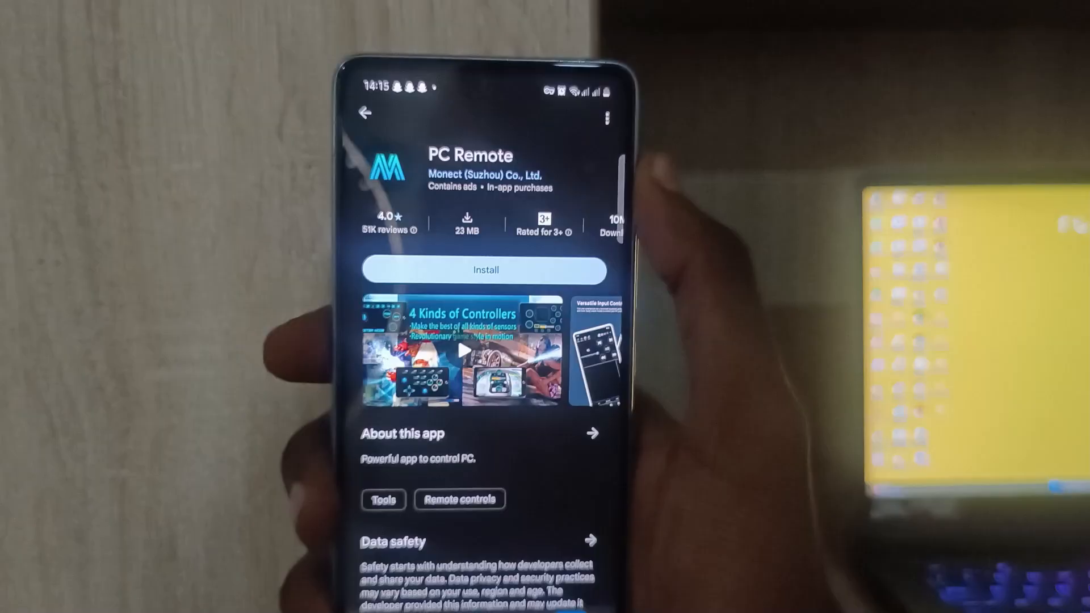
left_click(485, 269)
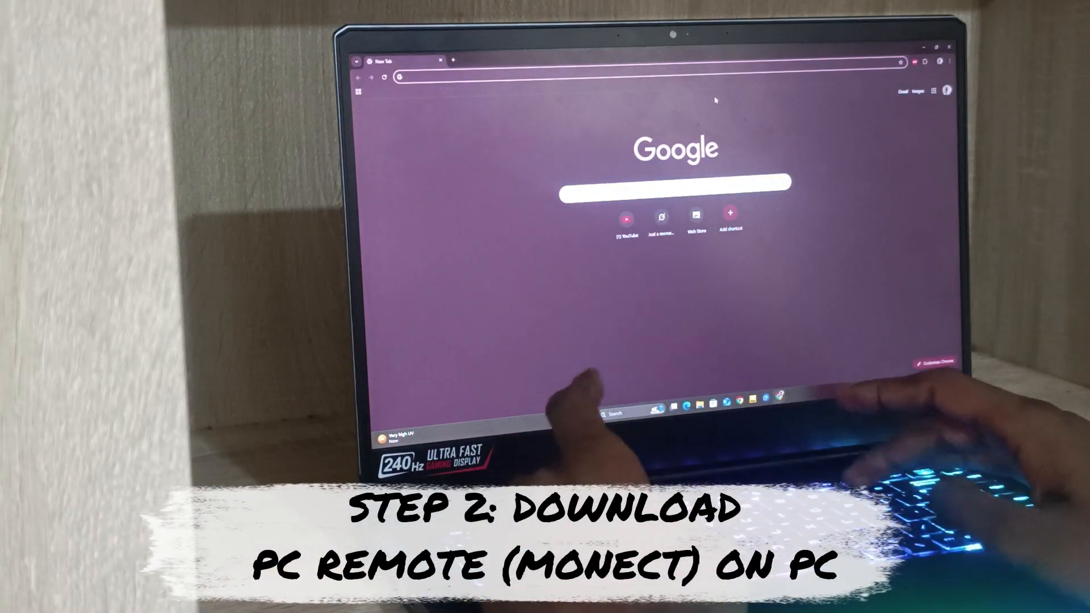
- Search 'pc remote', open monect.com and start downloading the Windows PC setup file
type("pc remote monect do")
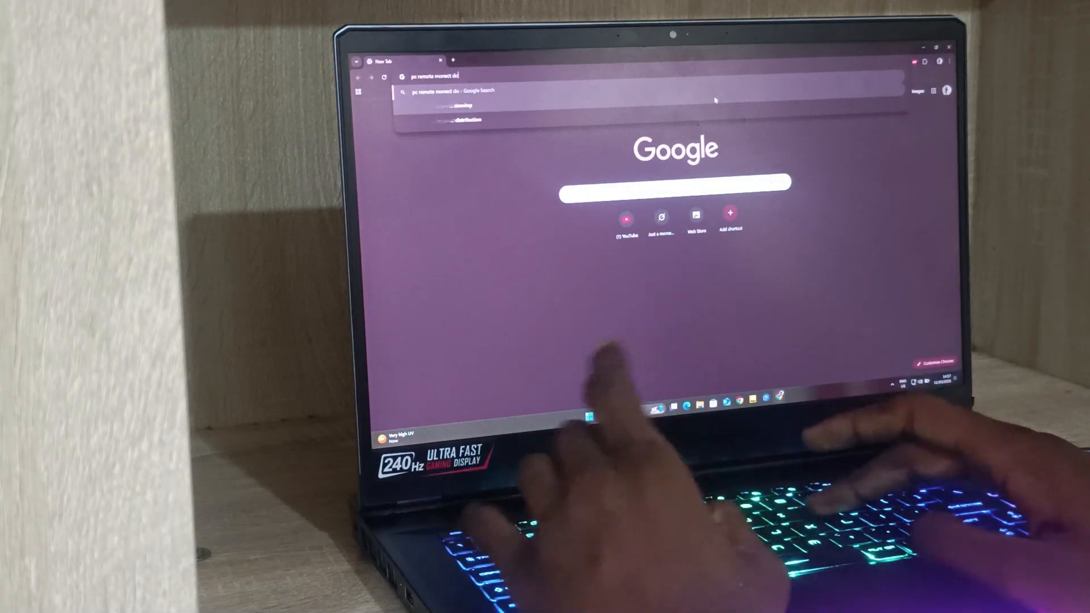
key("Enter")
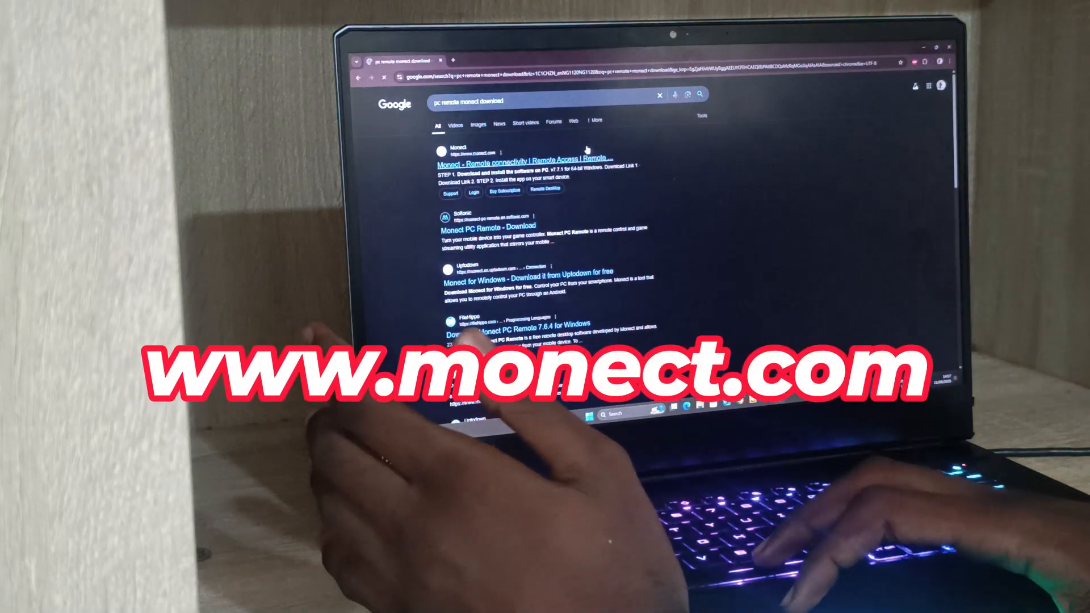
left_click(521, 161)
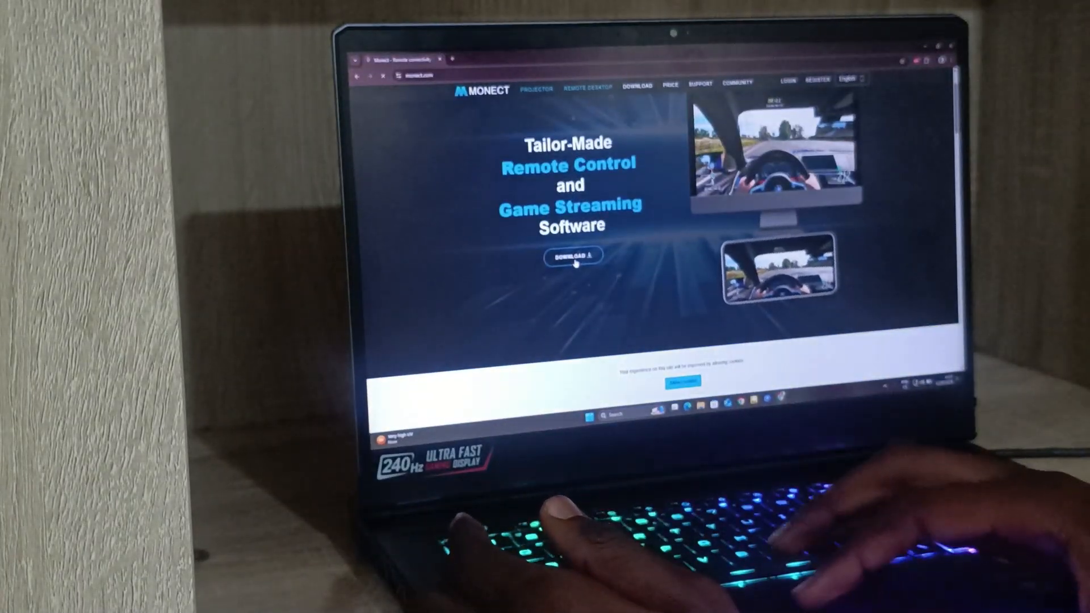
left_click(570, 256)
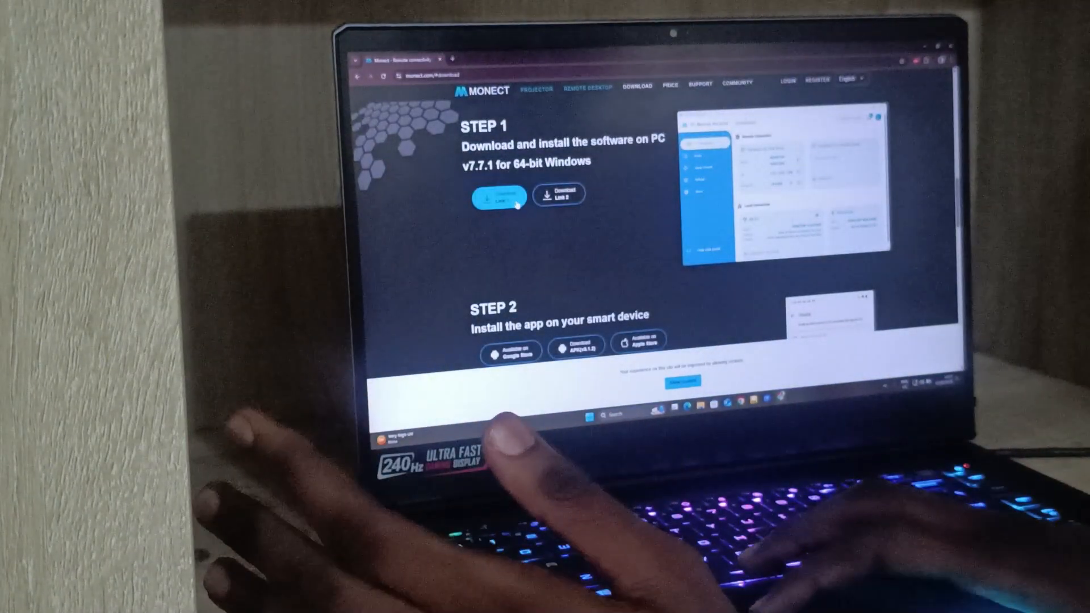
left_click(499, 196)
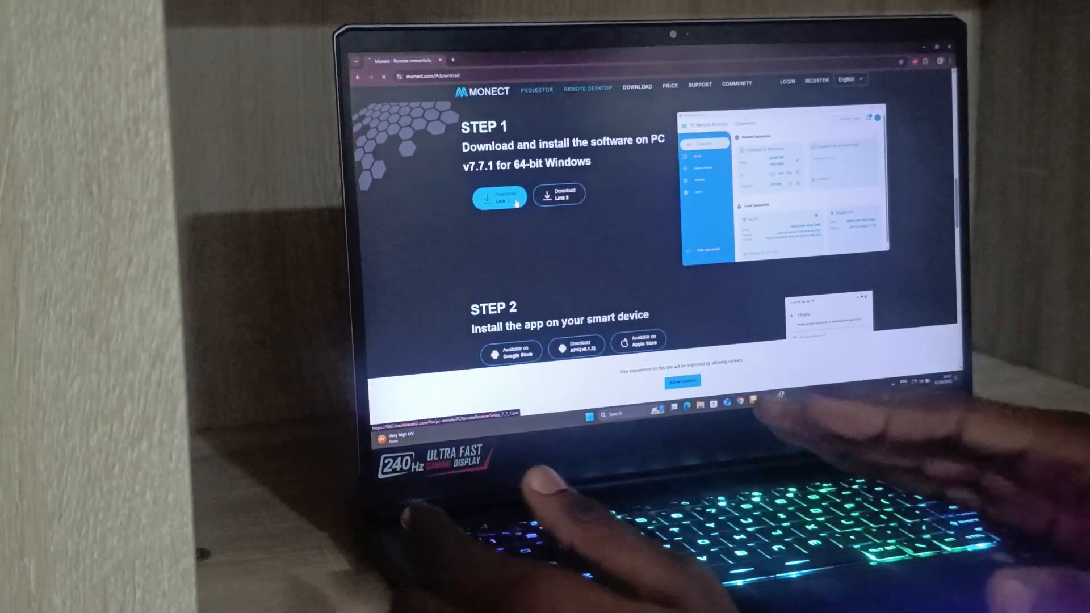
left_click(499, 196)
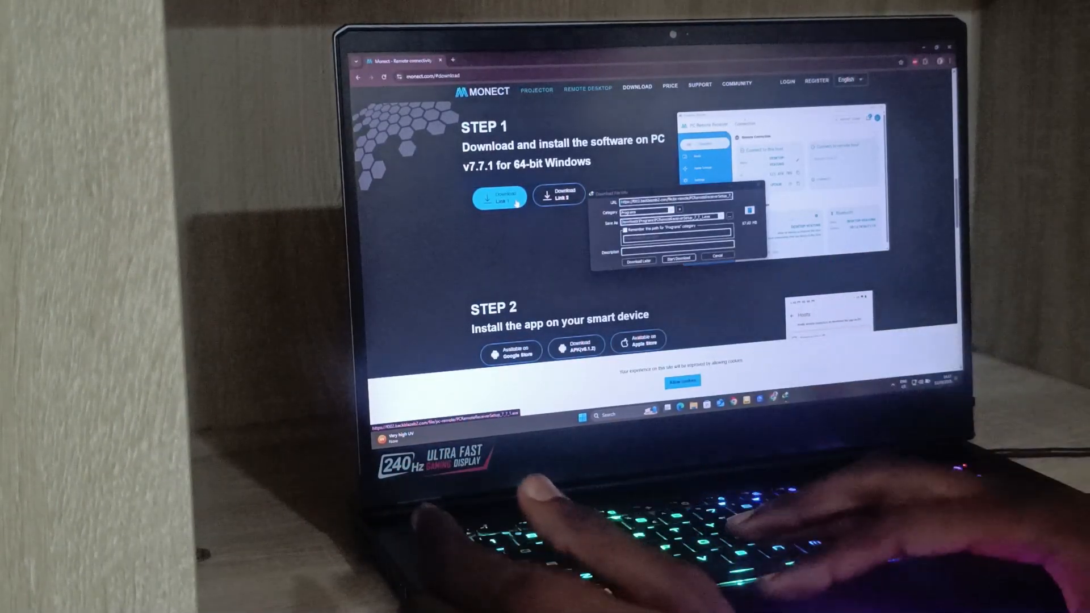
left_click(678, 258)
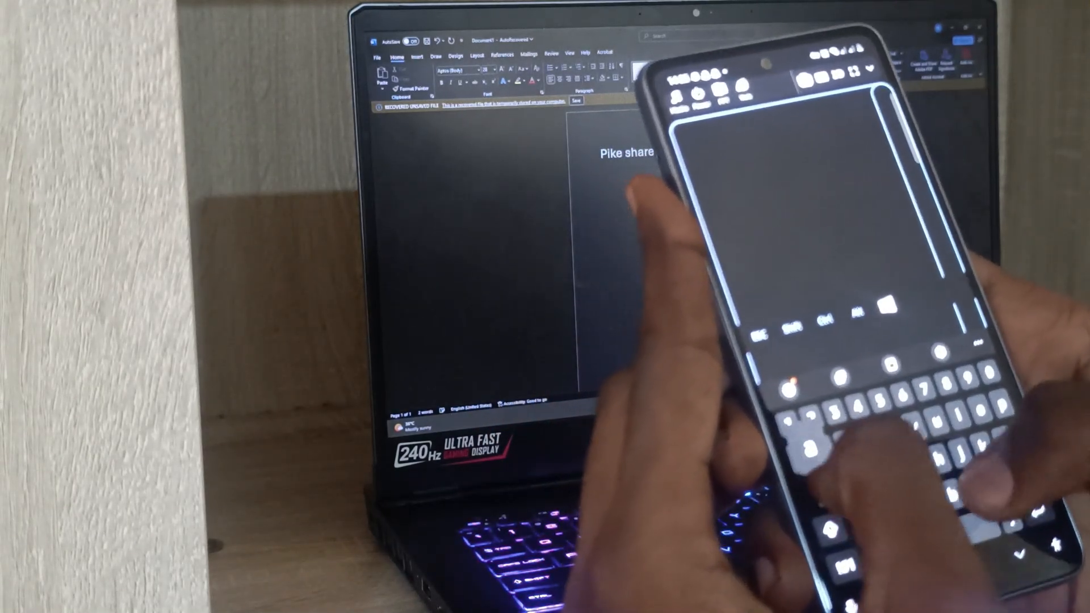
- Type 'and su' into the Word document from the phone keyboard, then backspace
type("and subscribe")
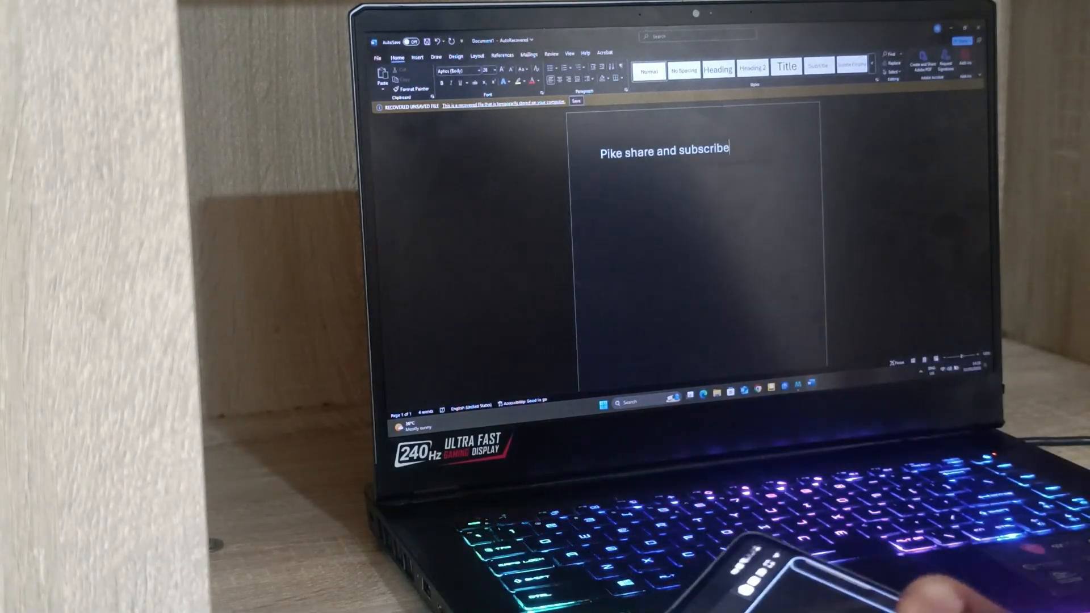
key("backspace")
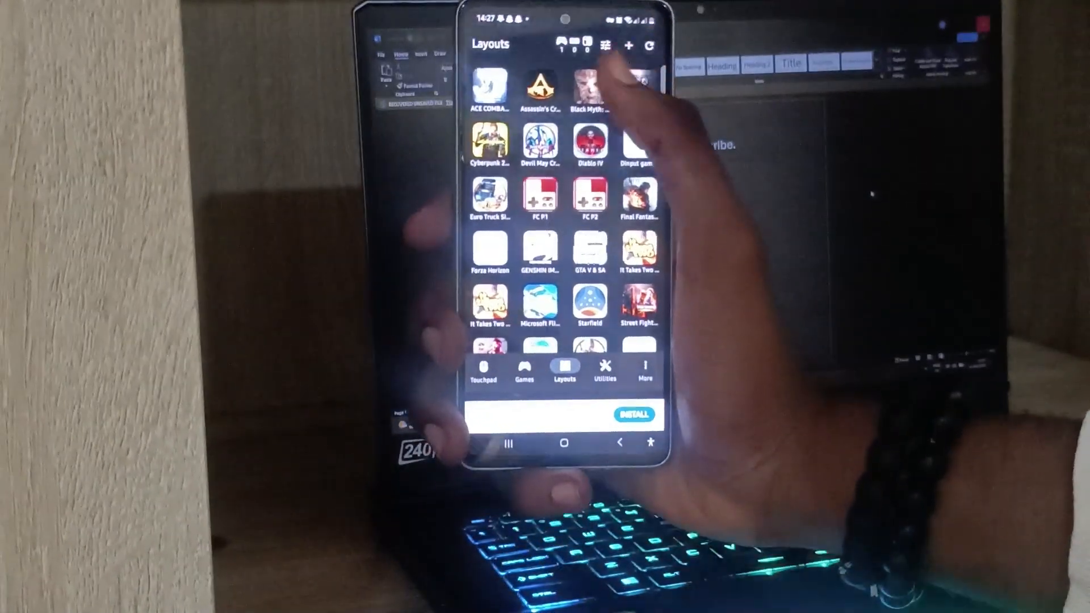
- Scroll past the controller layouts, then switch to Games and scroll the Famicom list
scroll("down", 3)
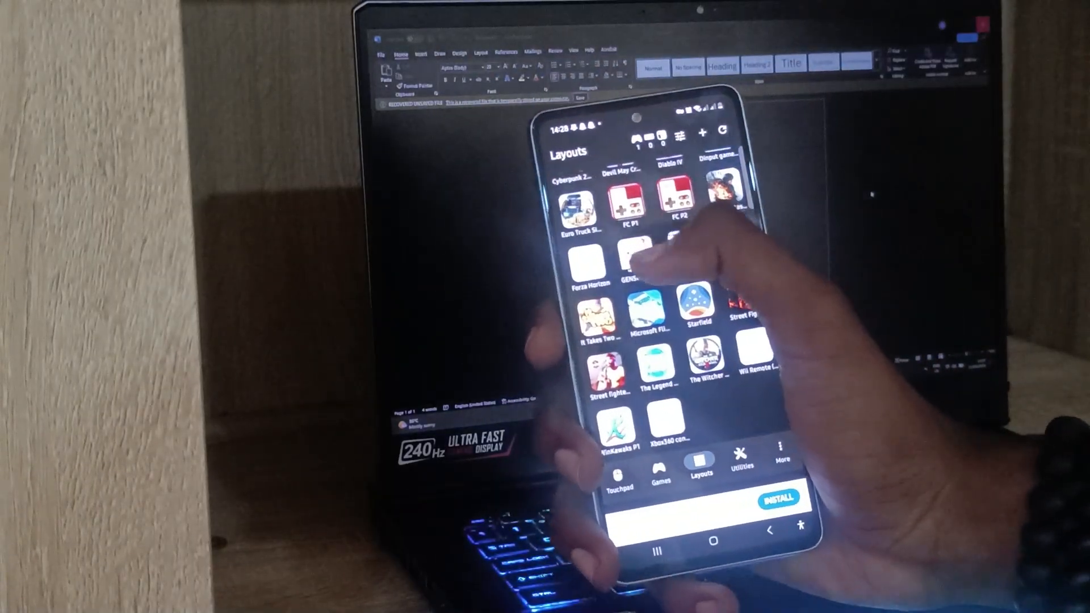
scroll("down", 3)
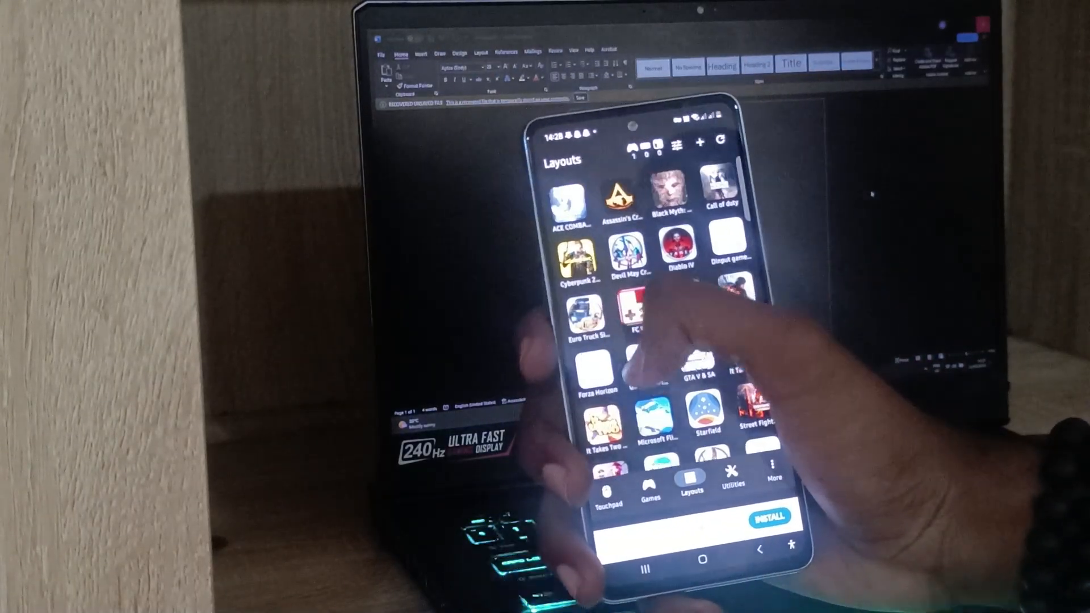
left_click(653, 479)
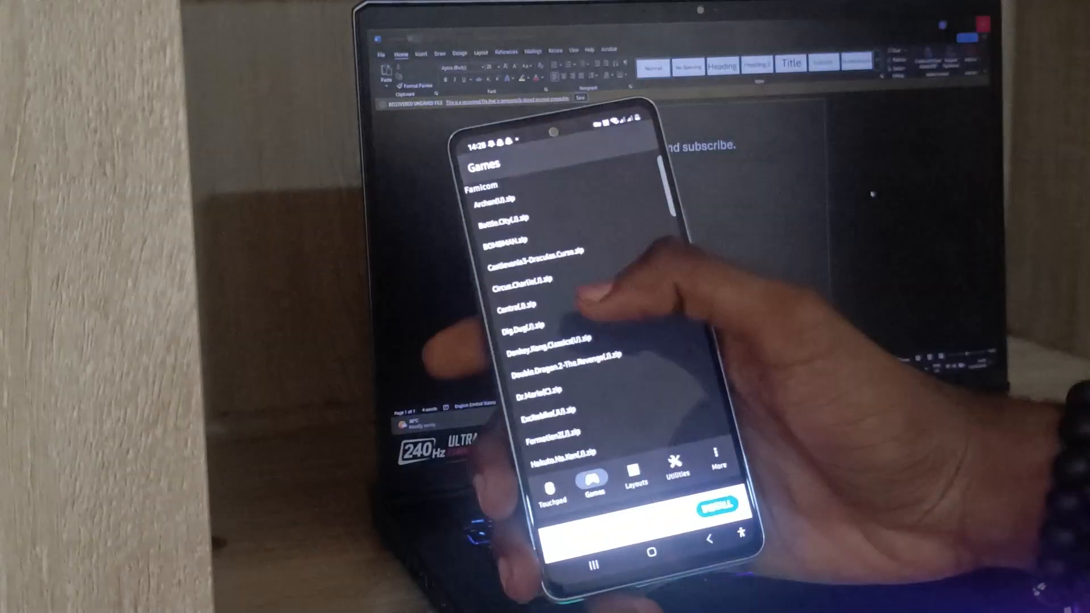
scroll("down", 3)
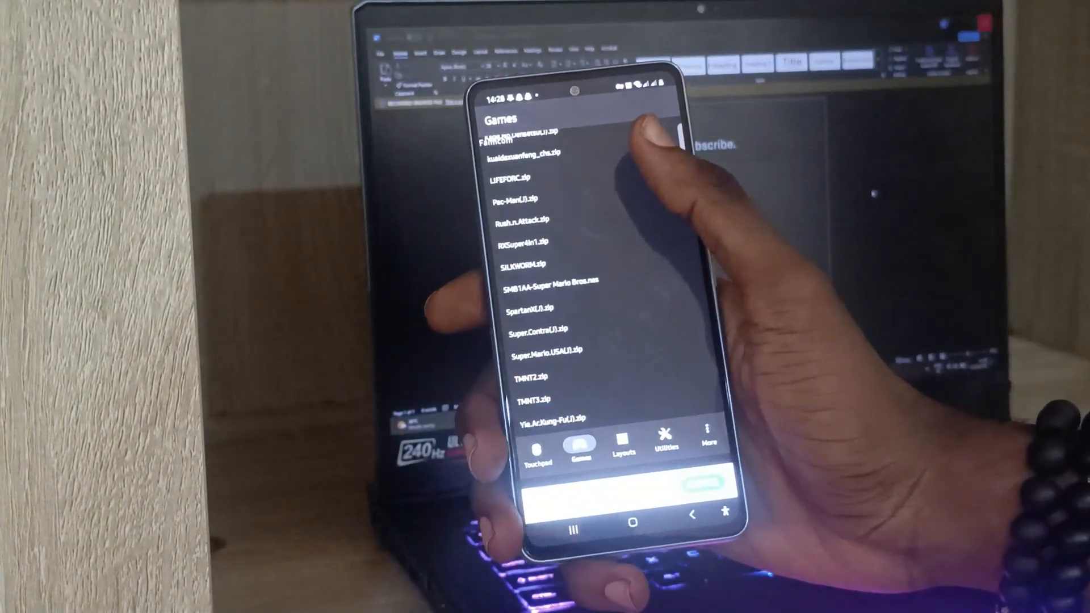